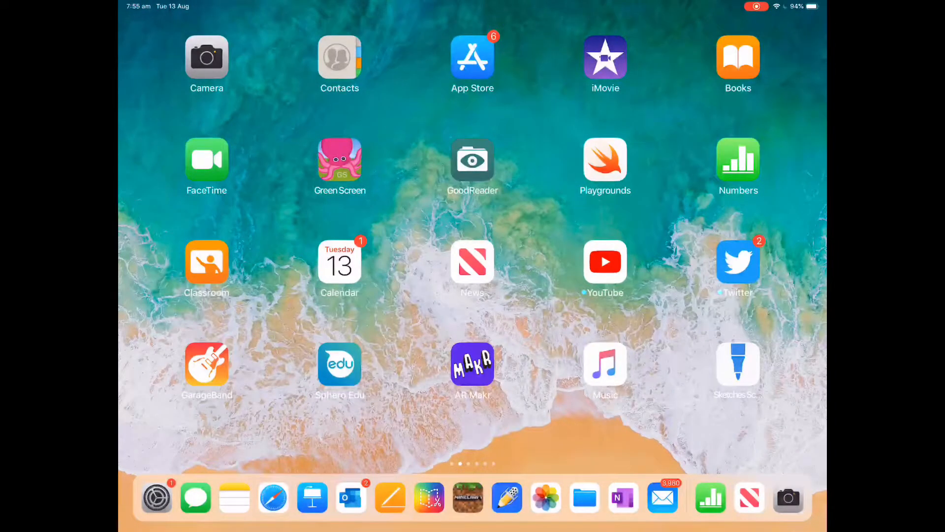
# Launch Numbers and create a new spreadsheet from the Blank template
pyautogui.click(738, 161)
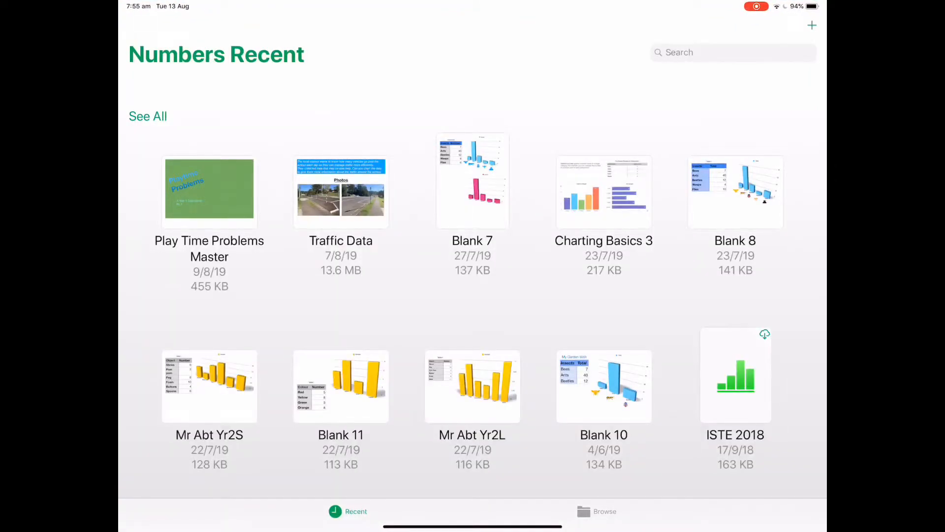
pyautogui.click(811, 25)
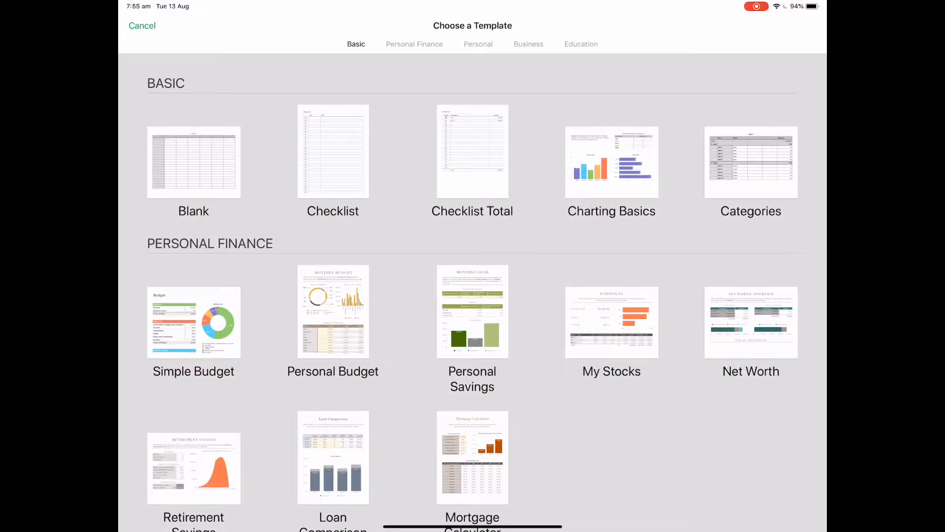
pyautogui.click(193, 162)
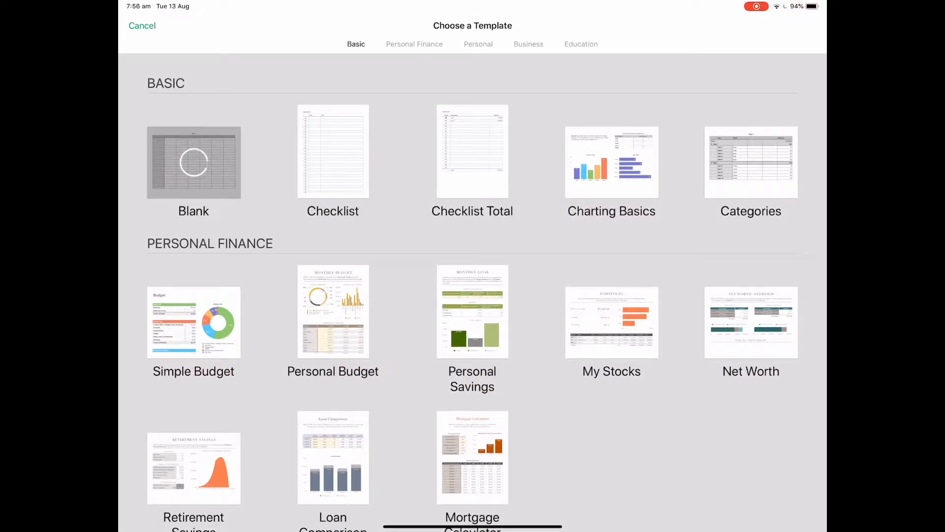
pyautogui.click(194, 162)
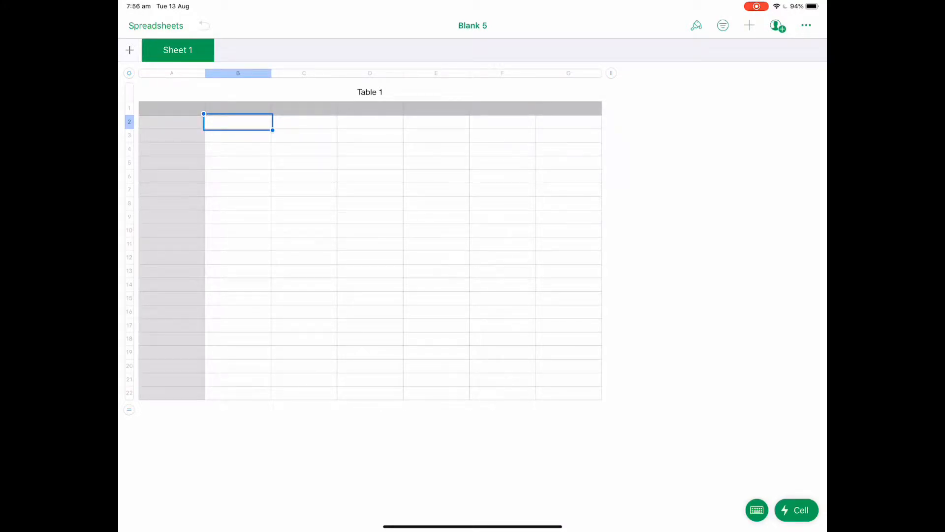
# Replace the Table 1 title with 'Flower Colours'
pyautogui.click(370, 91)
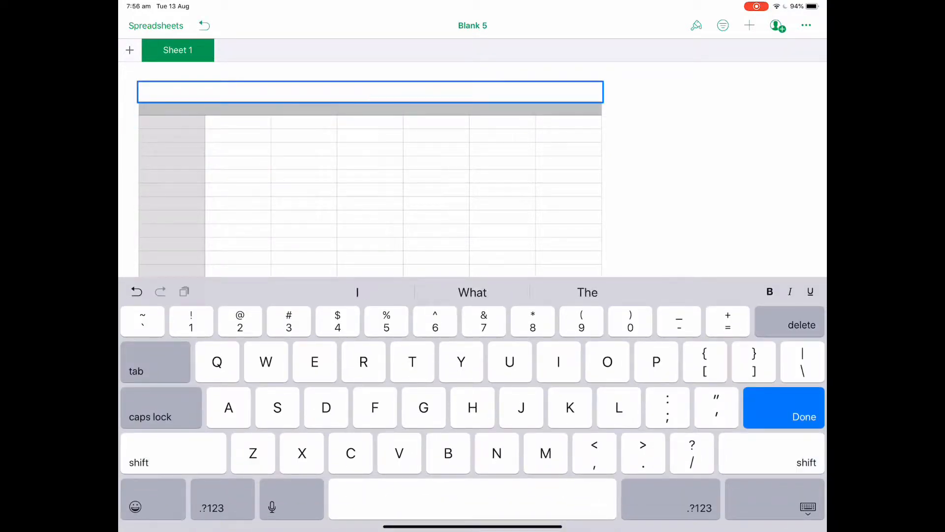
pyautogui.write('Flower')
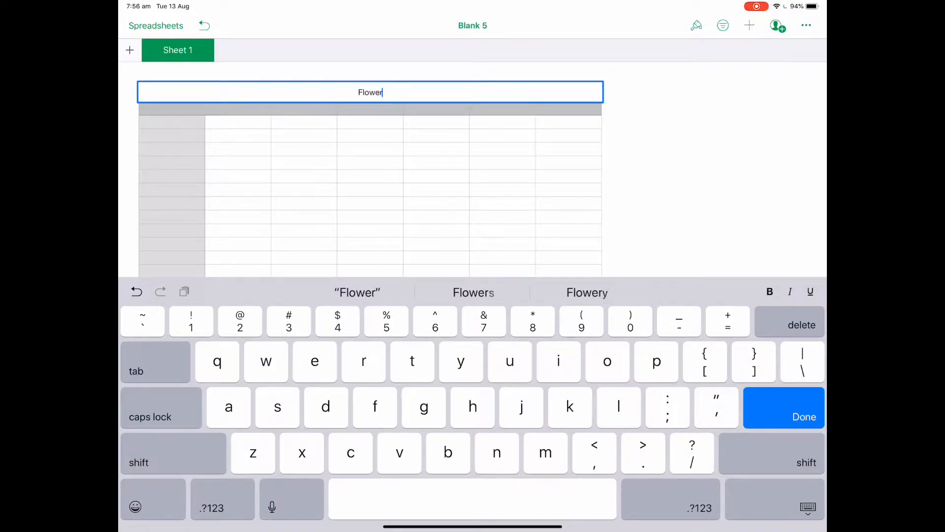
pyautogui.write('Colours')
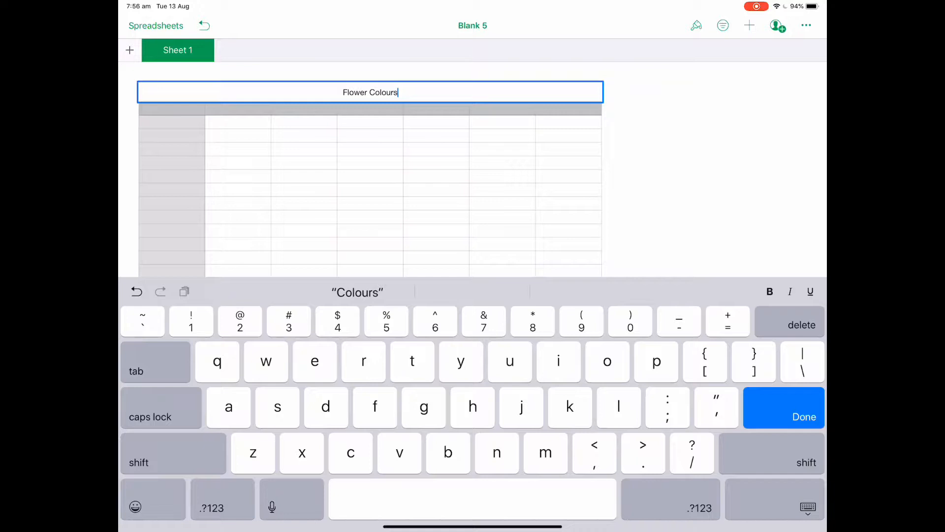
pyautogui.click(804, 417)
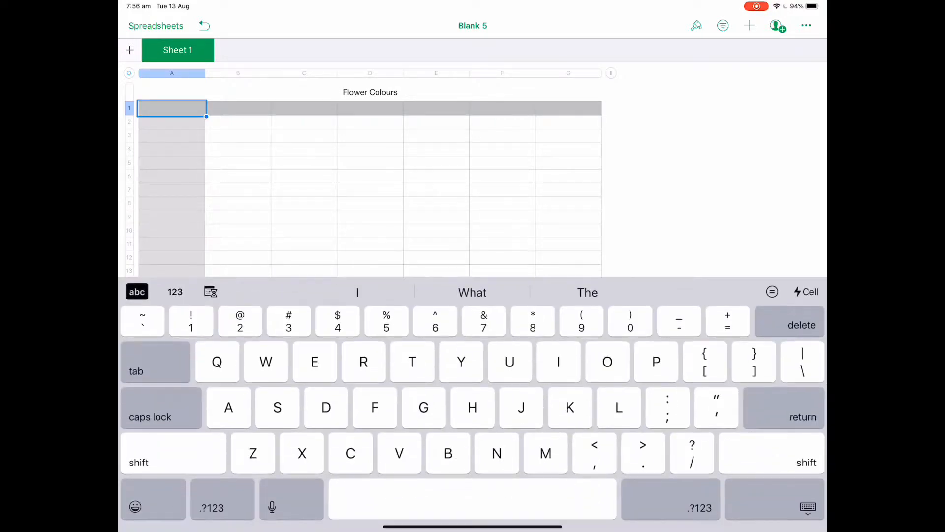
# Enter the column headers 'Colour' and 'Number'
pyautogui.write('Colou')
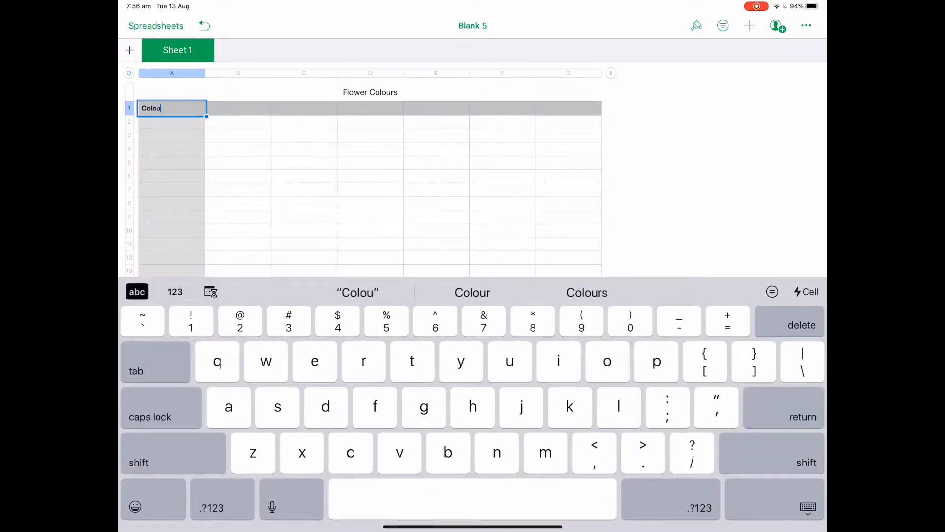
pyautogui.write('r')
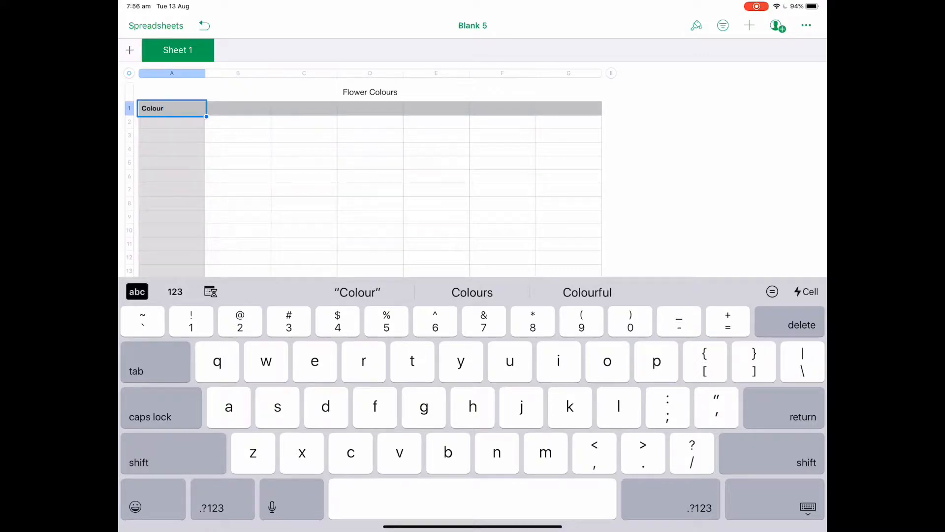
pyautogui.press('tab')
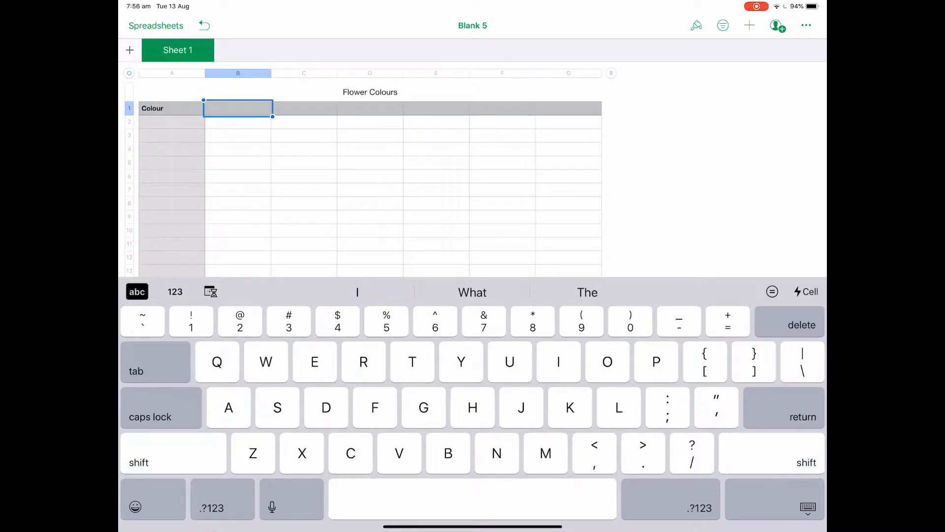
pyautogui.write('Number')
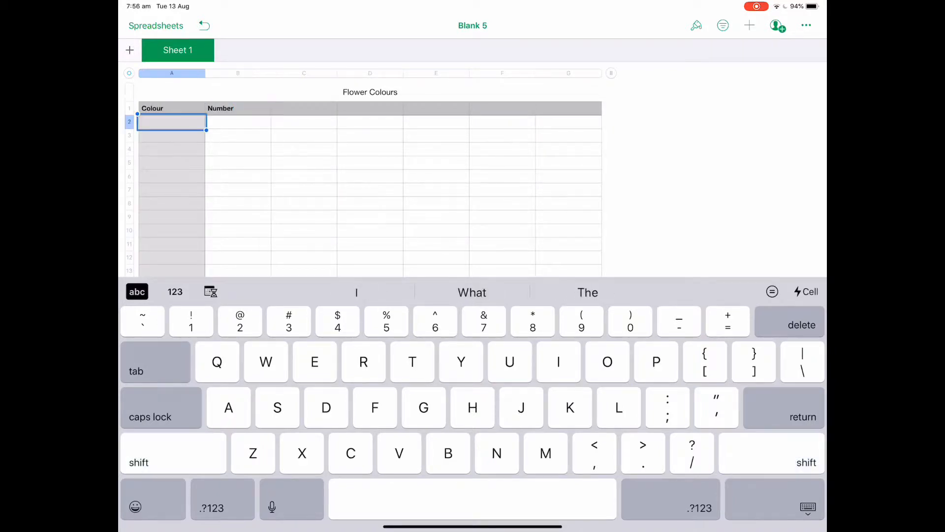
# Fill the rows with Red 5, Blue 2, Yellow 3 and Pink 6
pyautogui.write('R')
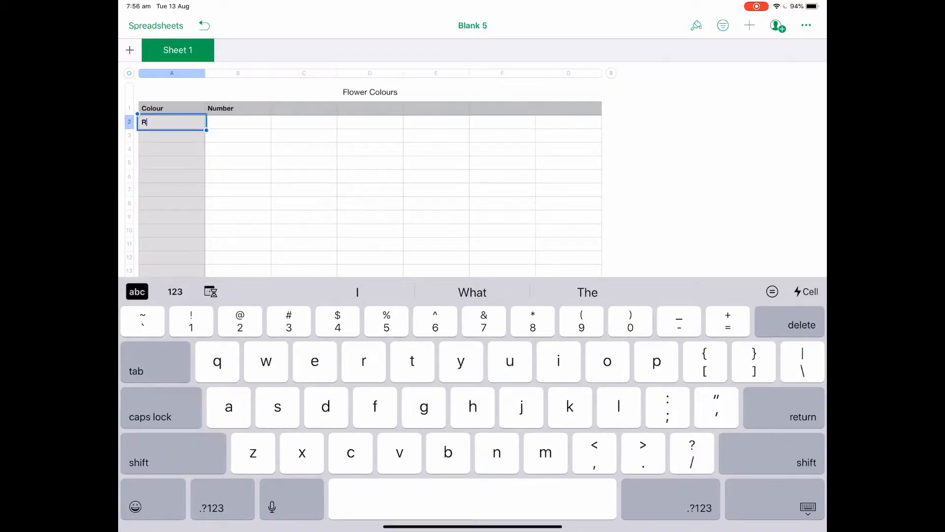
pyautogui.write('ed')
pyautogui.click(238, 122)
pyautogui.write('5')
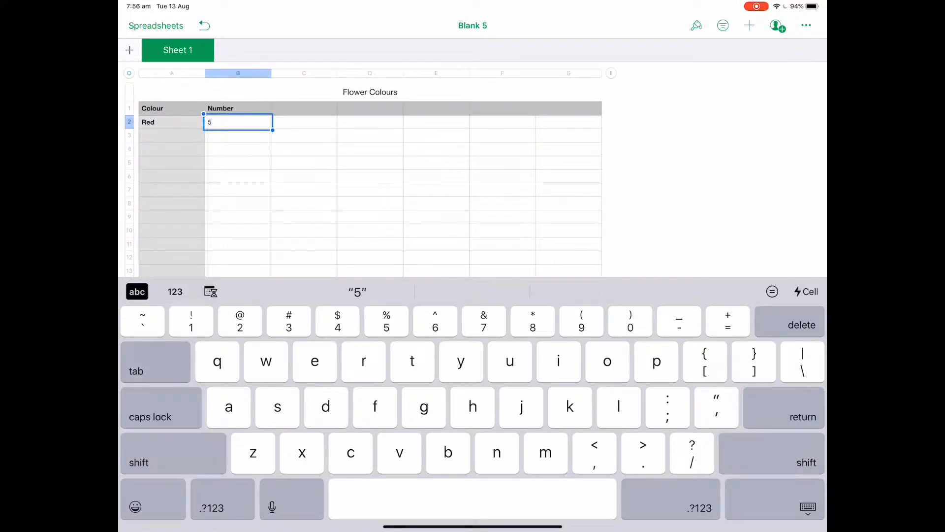
pyautogui.press('return')
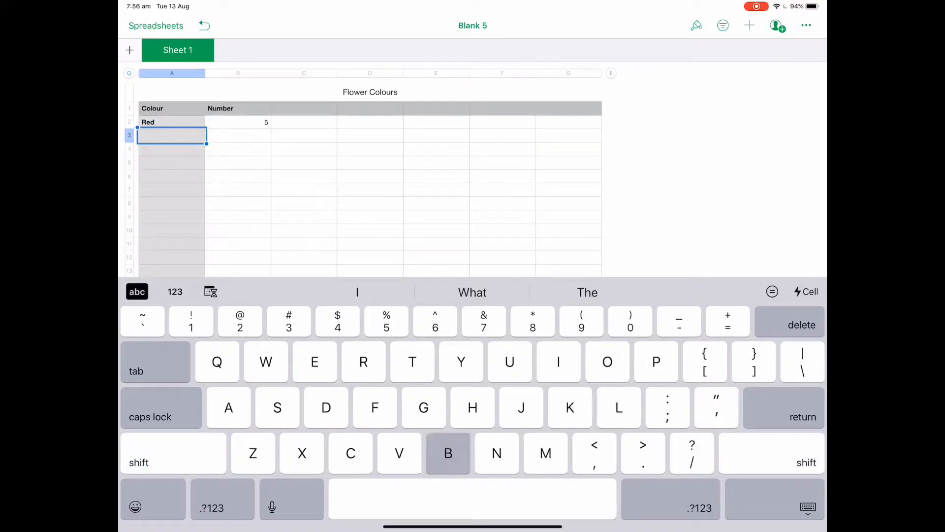
pyautogui.write('Blue')
pyautogui.click(238, 136)
pyautogui.write('2')
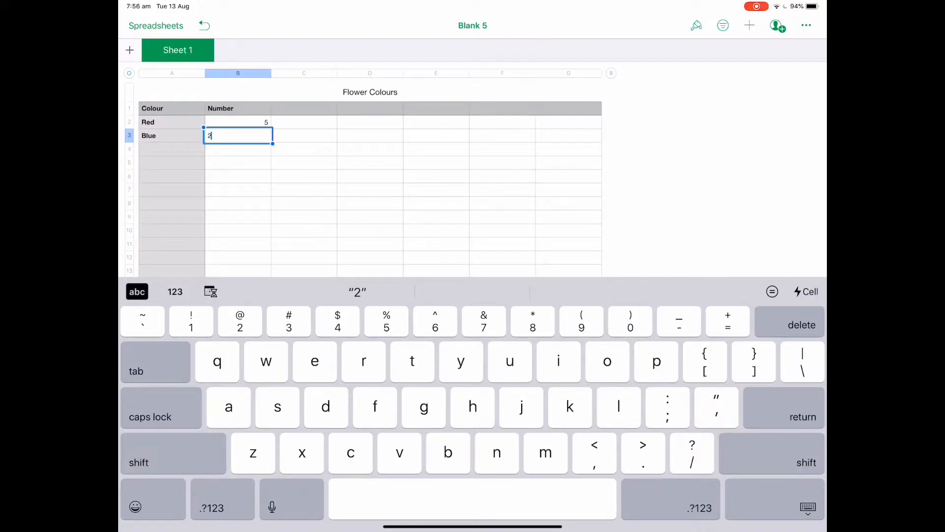
pyautogui.press('return')
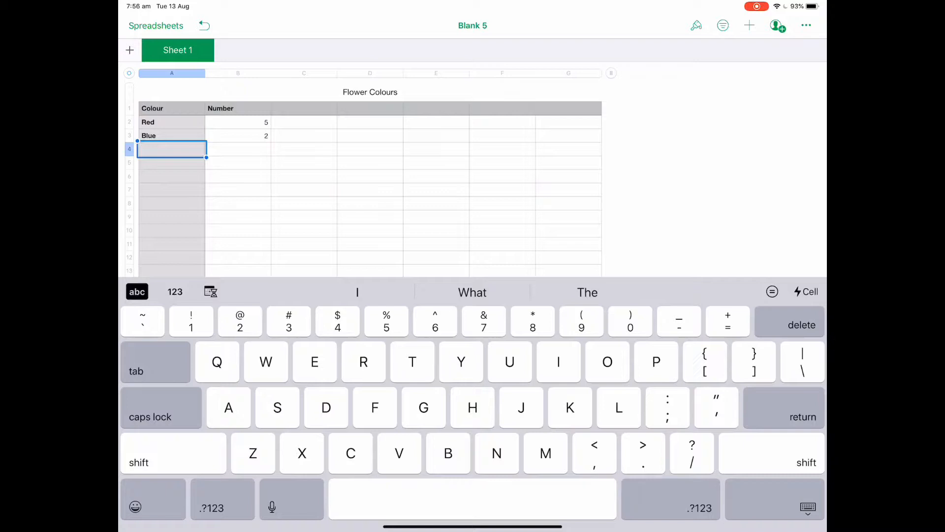
pyautogui.write('Yellow')
pyautogui.click(238, 150)
pyautogui.write('3')
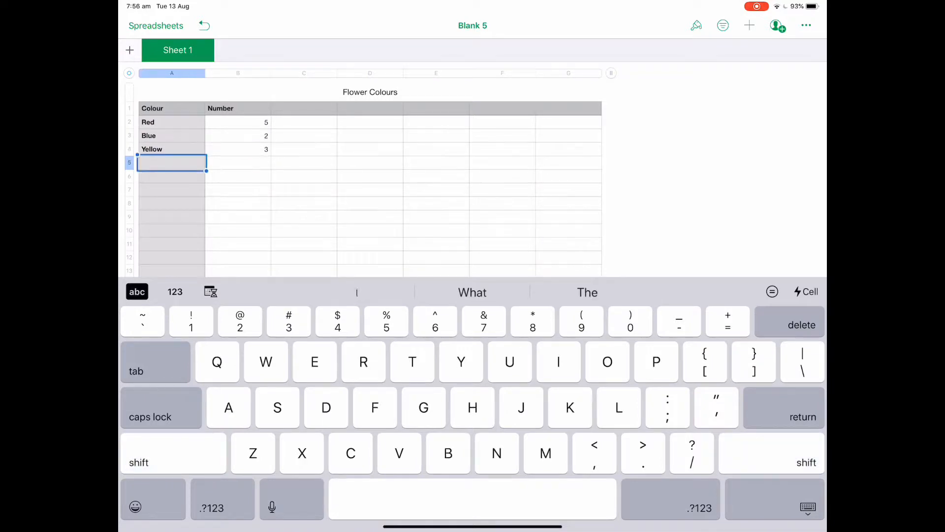
pyautogui.write('Pink')
pyautogui.click(238, 163)
pyautogui.write('6')
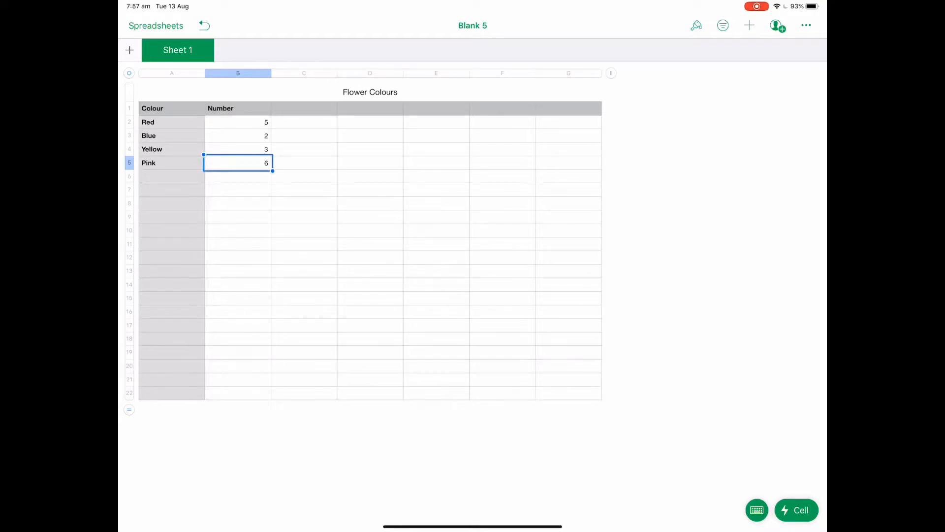
# Drag the corner handle to remove empty rows and columns, then select the table
pyautogui.click(567, 73)
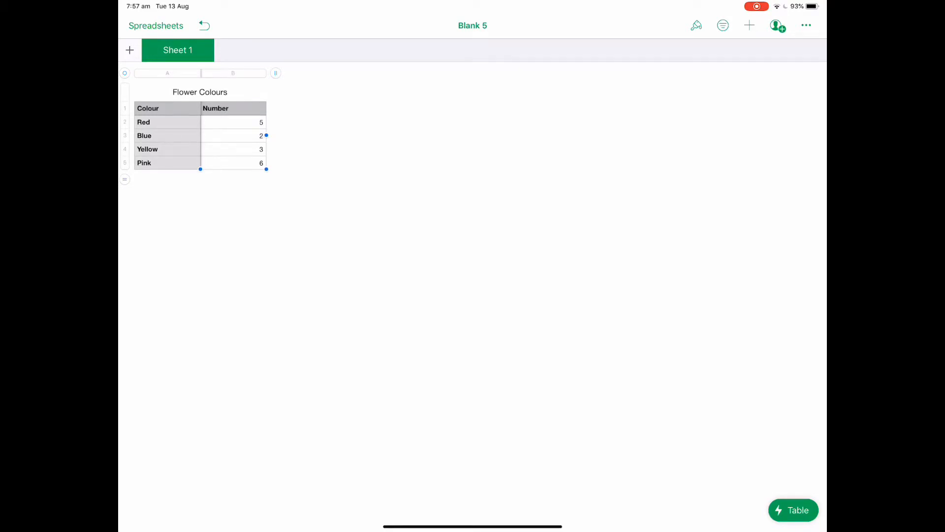
pyautogui.click(167, 108)
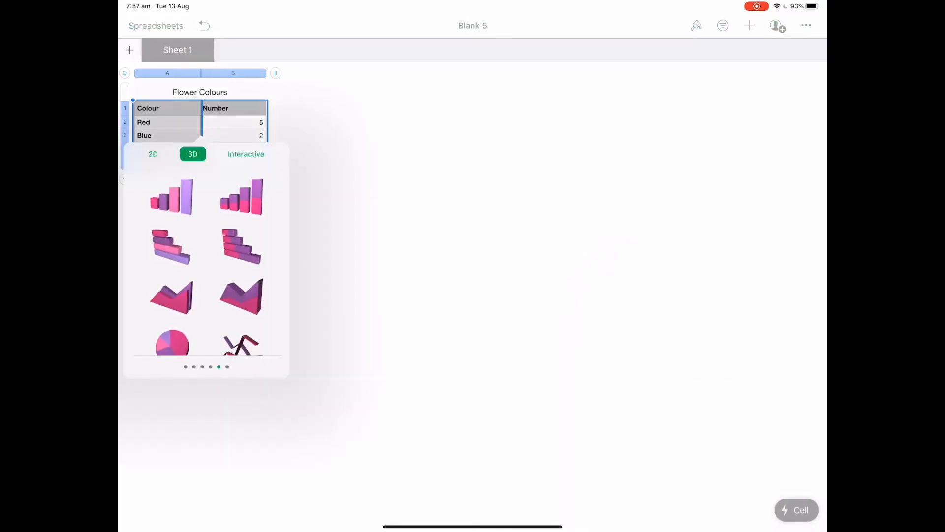
# Compare 2D and 3D chart styles and insert the first 3D column chart
pyautogui.click(152, 154)
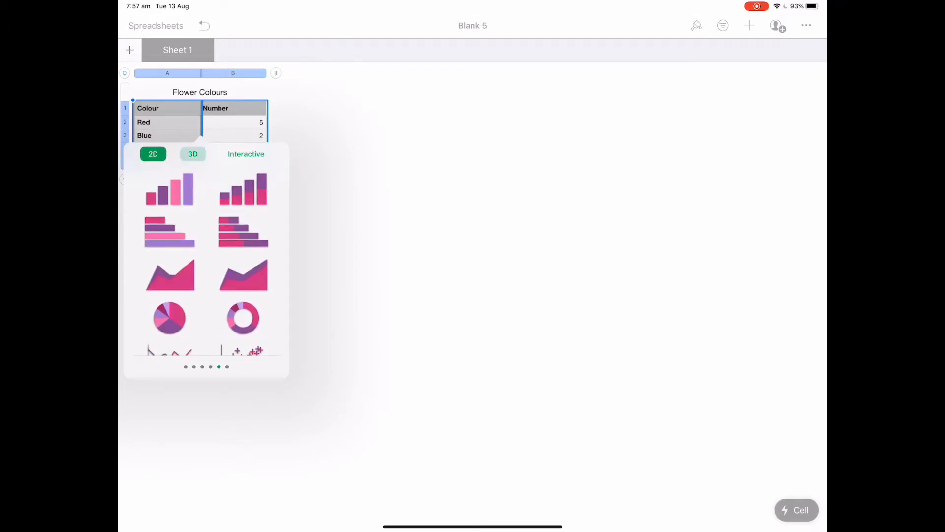
pyautogui.click(193, 154)
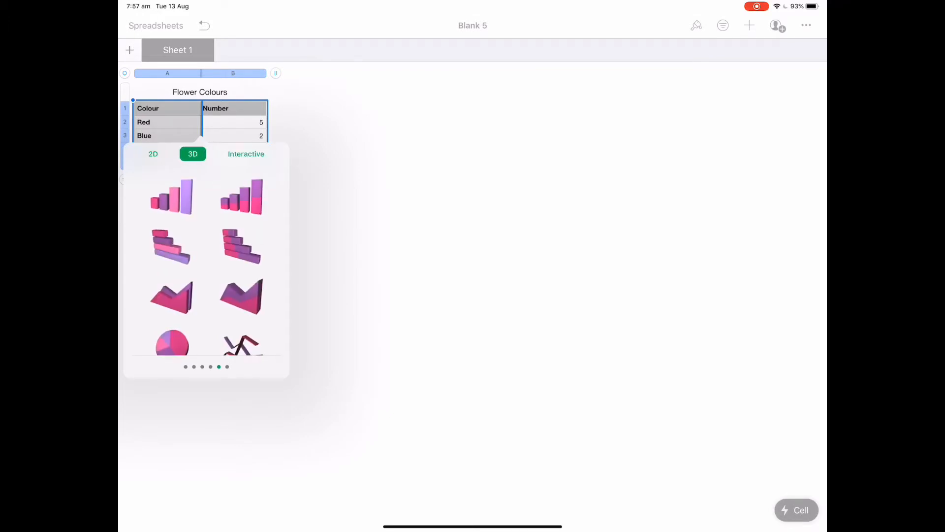
pyautogui.click(172, 197)
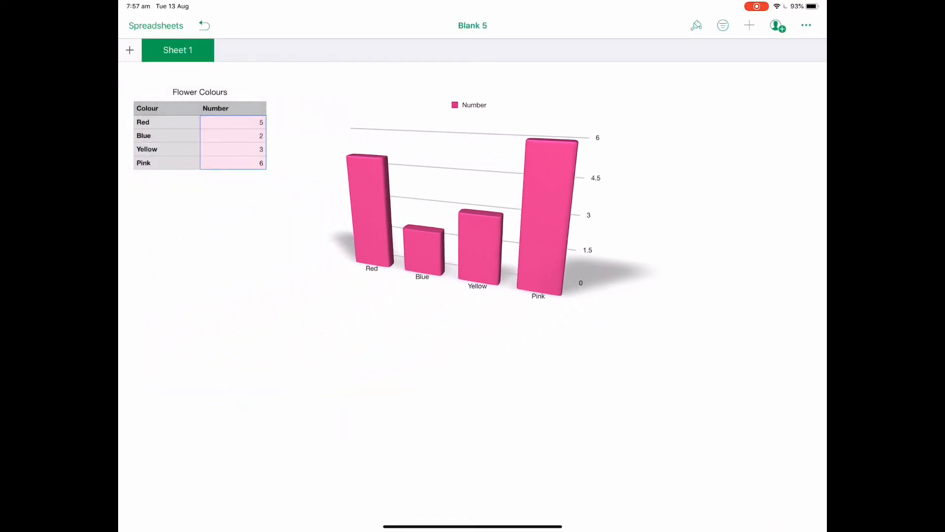
# Select the 3D column chart and drag its handles to enlarge it
pyautogui.click(457, 215)
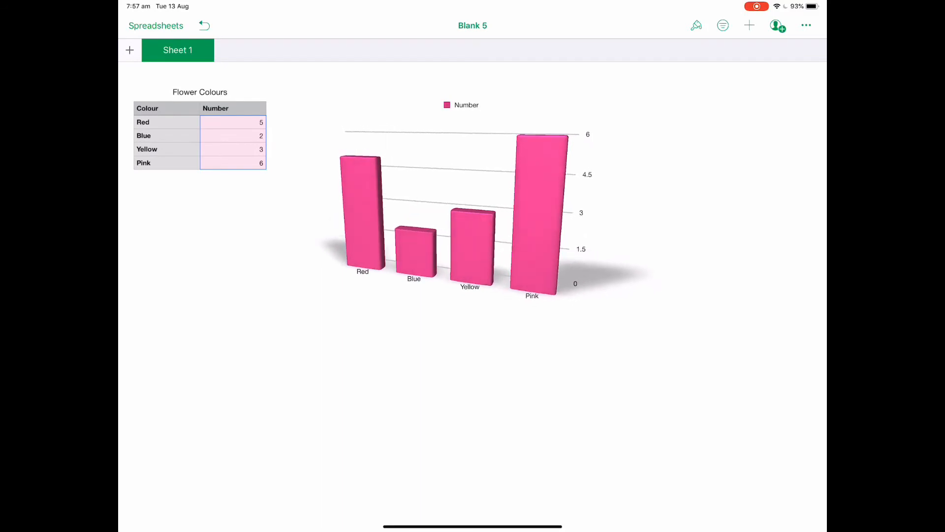
pyautogui.click(461, 214)
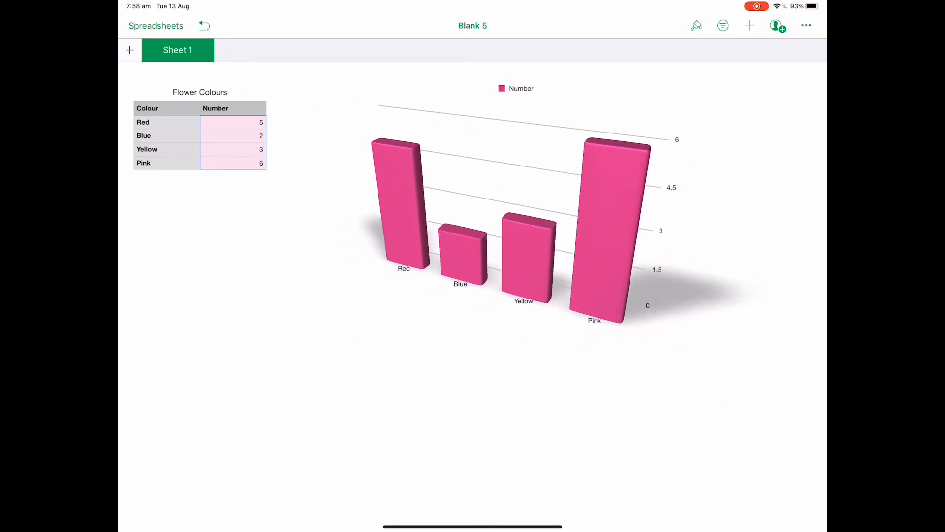
pyautogui.click(512, 217)
pyautogui.write('Mr')
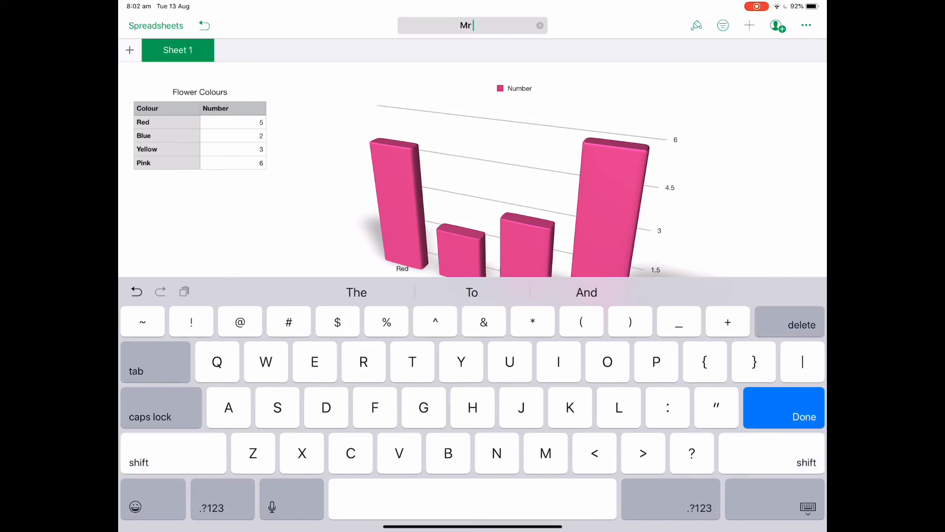
# Title the document 'Mr Abt Year 5' and go back to Numbers' Recent list
pyautogui.write('Abt')
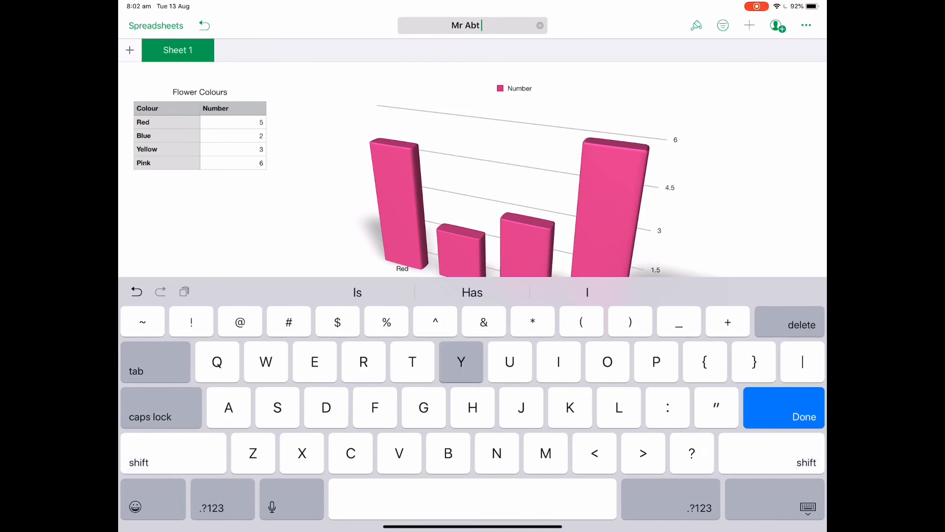
pyautogui.write('Year')
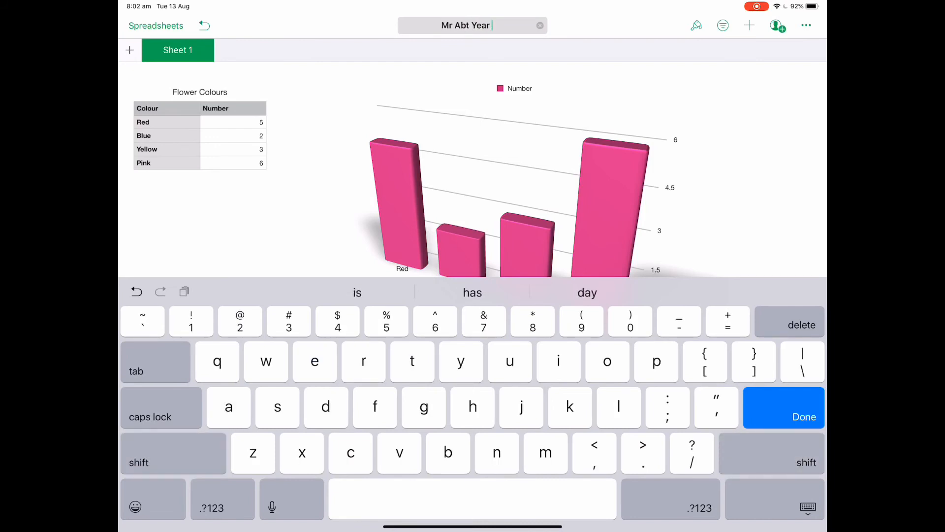
pyautogui.write('5')
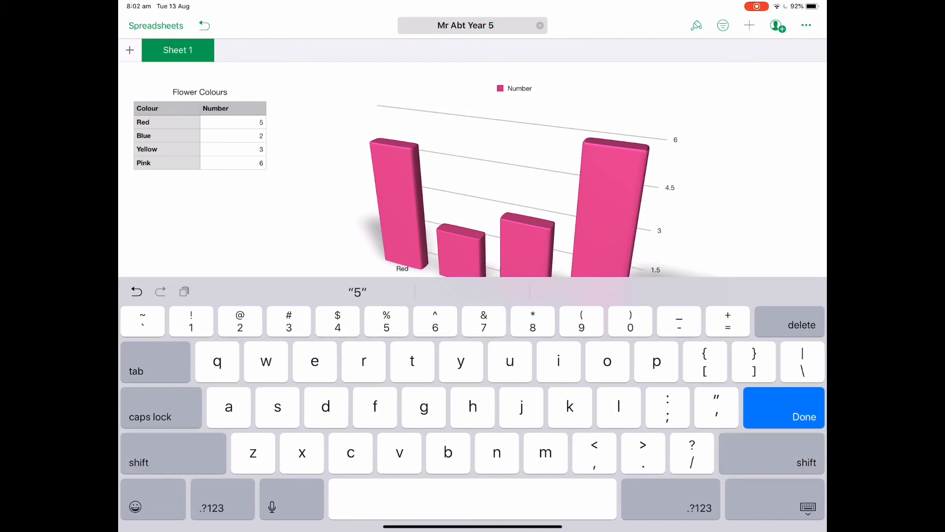
pyautogui.click(803, 417)
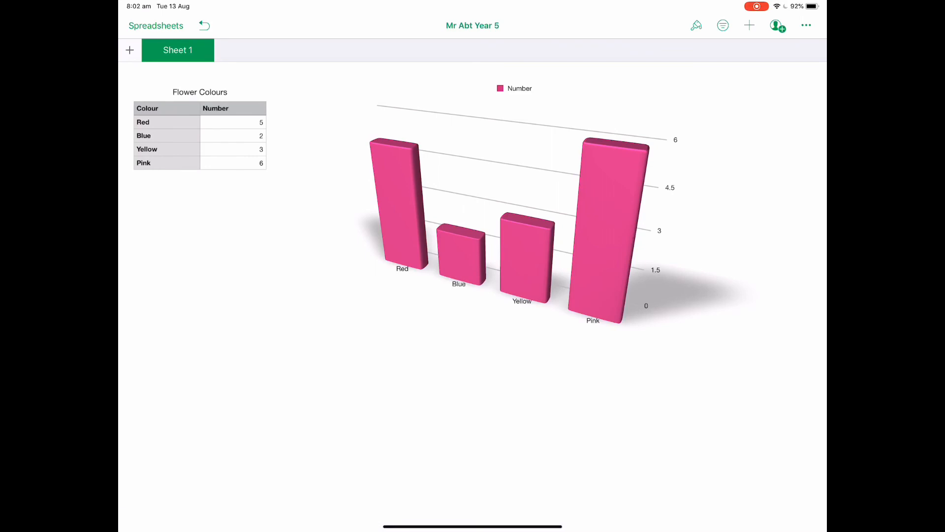
pyautogui.click(156, 25)
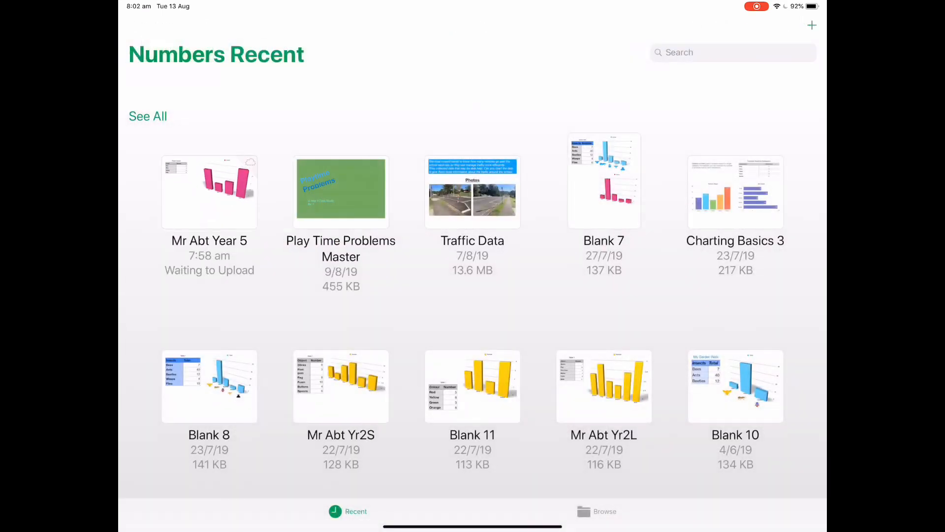